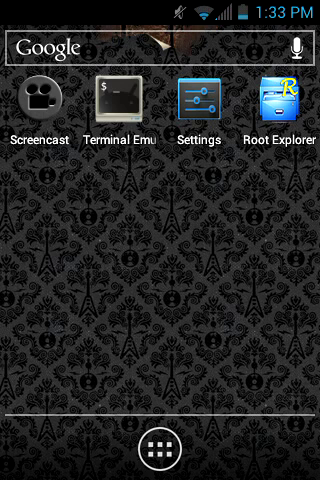
Open device Settings and go into the Security settings
{"action": "left_click", "coordinate": [192, 100]}
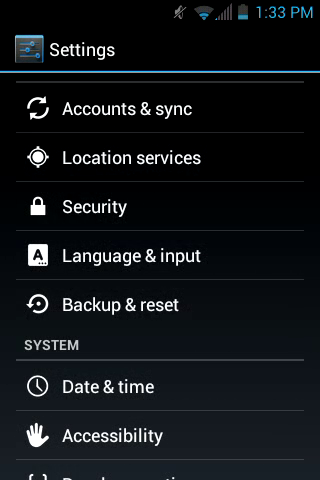
{"action": "scroll", "scroll_direction": "down", "scroll_amount": 3}
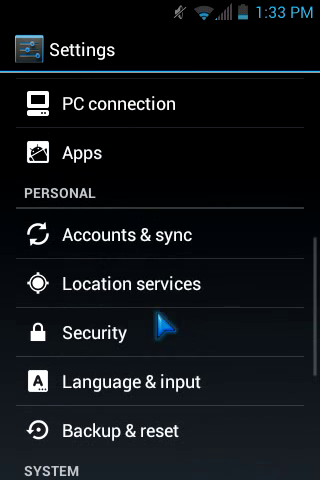
{"action": "left_click", "coordinate": [92, 332]}
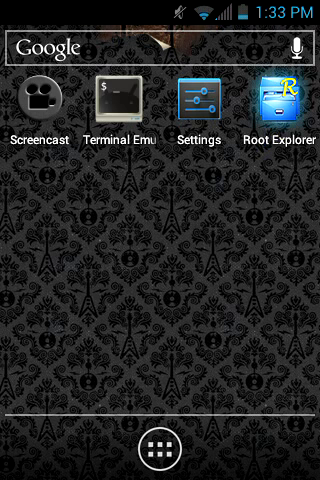
Mark the gesture.key file in Root Explorer, then launch Terminal Emulator
{"action": "left_click", "coordinate": [282, 100]}
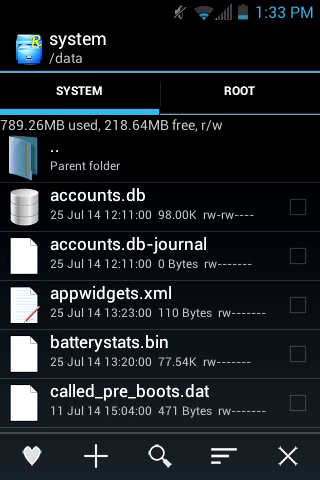
{"action": "scroll", "scroll_direction": "down", "scroll_amount": 3}
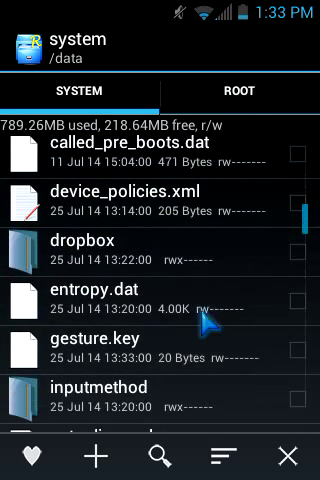
{"action": "scroll", "scroll_direction": "down", "scroll_amount": 3}
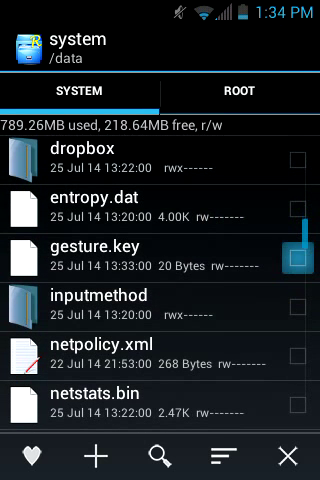
{"action": "left_click", "coordinate": [294, 263]}
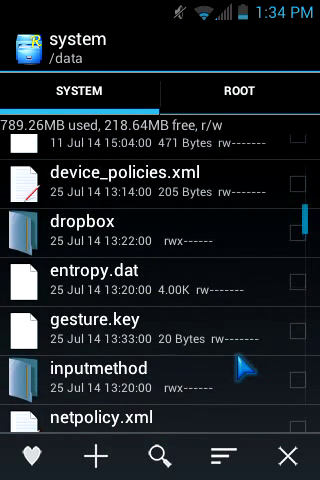
{"action": "scroll", "scroll_direction": "down", "scroll_amount": 3}
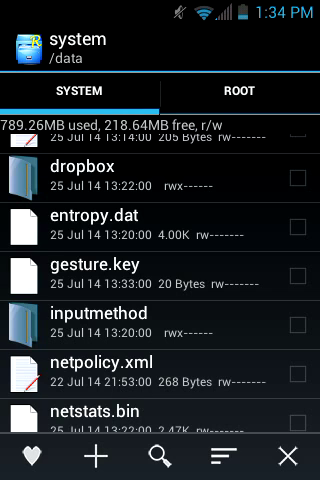
{"action": "scroll", "scroll_direction": "down", "scroll_amount": 3}
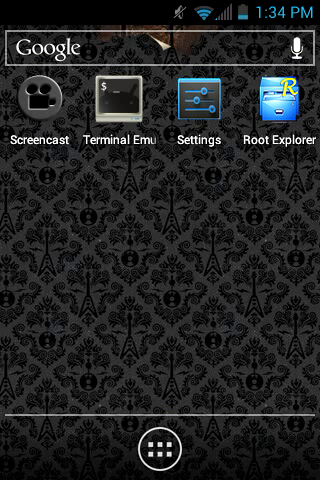
{"action": "left_click", "coordinate": [116, 100]}
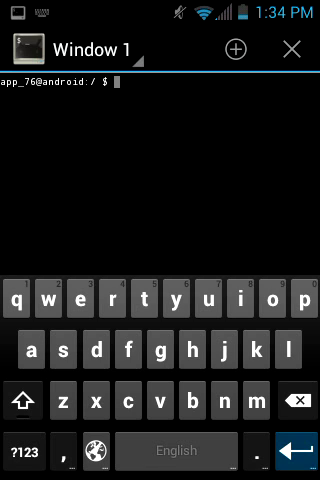
Run su to get a root # shell prompt
{"action": "type", "text": "s"}
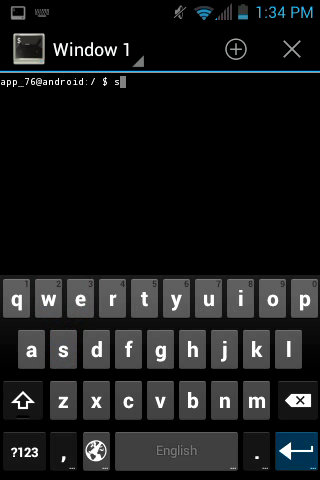
{"action": "type", "text": "u"}
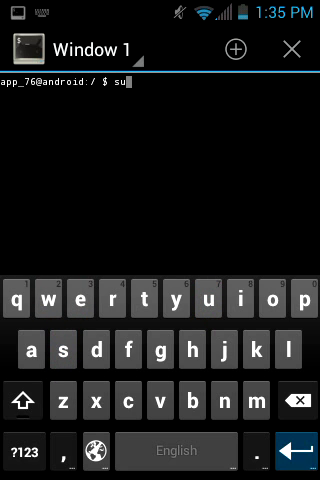
{"action": "key", "text": "Enter"}
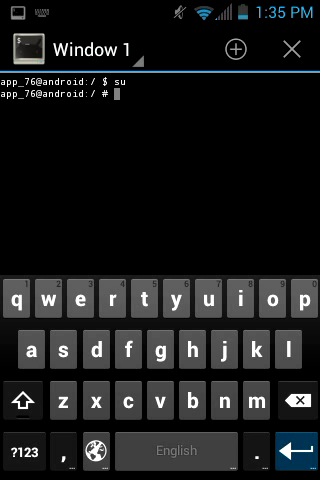
Run adb devices and adb shell, then begin typing cd data
{"action": "type", "text": "adb"}
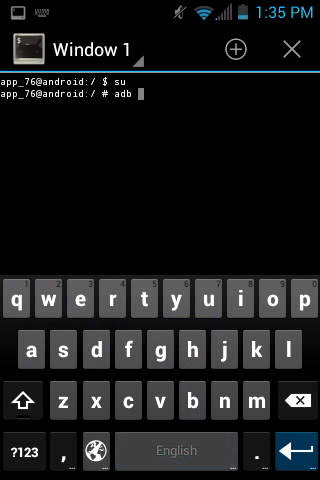
{"action": "type", "text": "devi"}
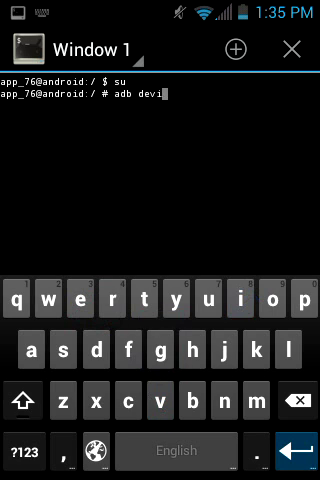
{"action": "type", "text": "ces"}
{"action": "type", "text": "adb s"}
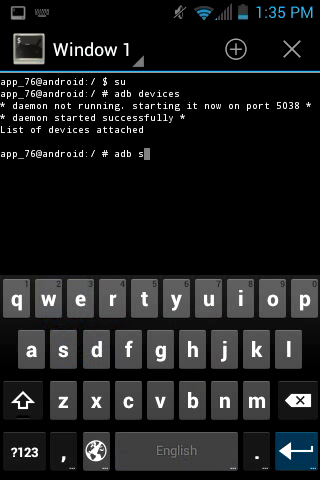
{"action": "type", "text": "hell"}
{"action": "type", "text": "c"}
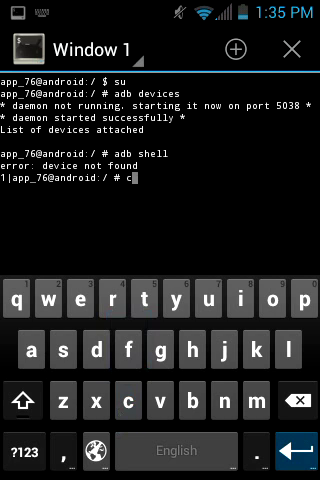
{"action": "type", "text": "d"}
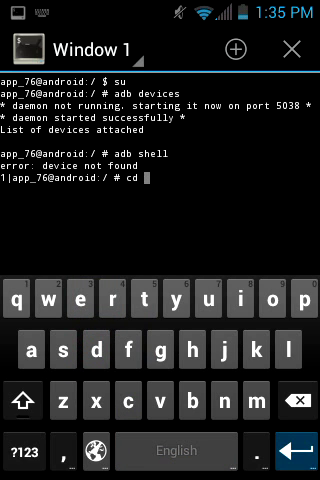
{"action": "type", "text": "data/"}
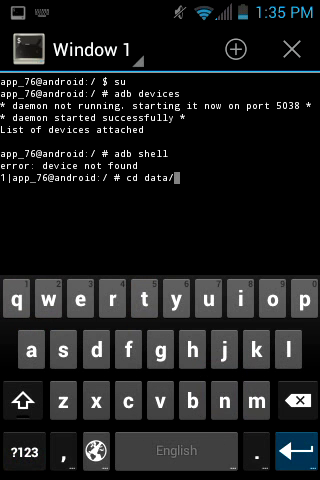
Run cd data/system to move into the system directory
{"action": "left_click", "coordinate": [176, 311]}
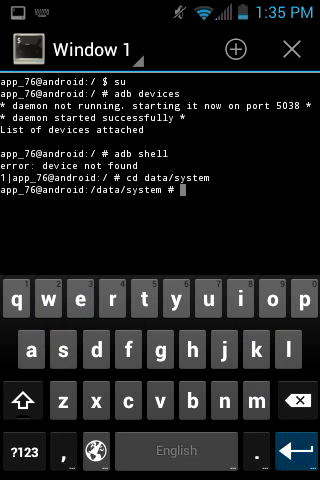
Type rm *.key at the /data/system prompt without running it
{"action": "type", "text": "rm"}
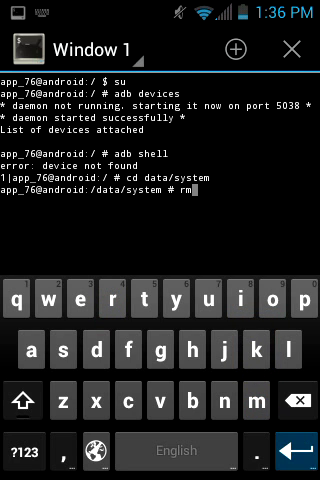
{"action": "type", "text": "\" \""}
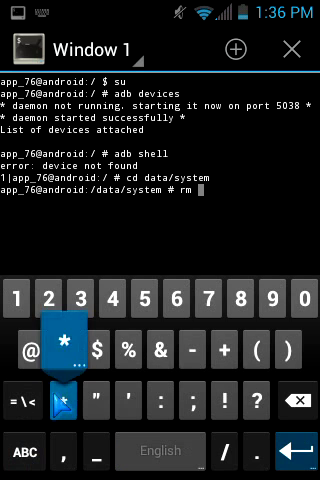
{"action": "left_click", "coordinate": [55, 351]}
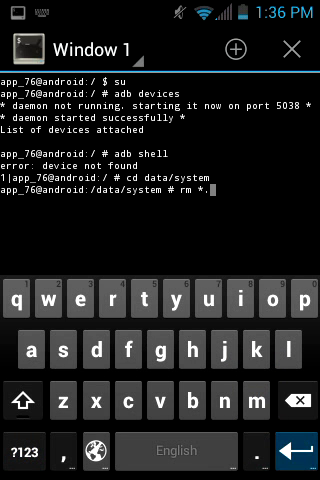
{"action": "type", "text": "key"}
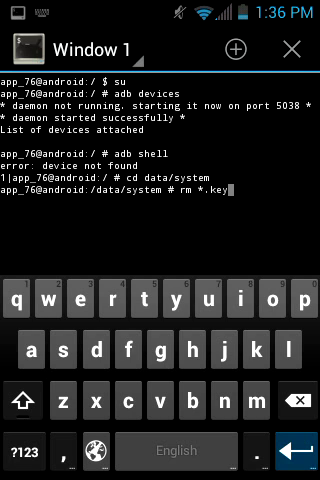
Run rm *.key, then open device Settings from the home screen
{"action": "key", "text": "enter"}
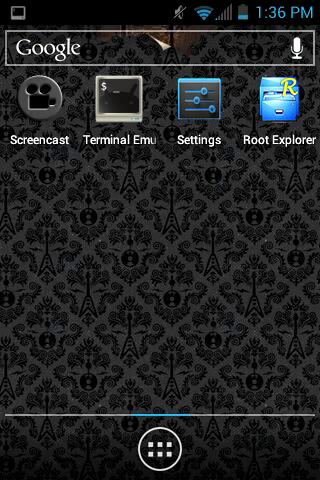
{"action": "left_click", "coordinate": [189, 100]}
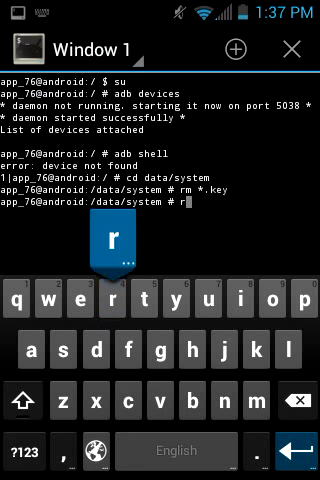
Enter rm *.key again in /data/system and run it
{"action": "type", "text": "*"}
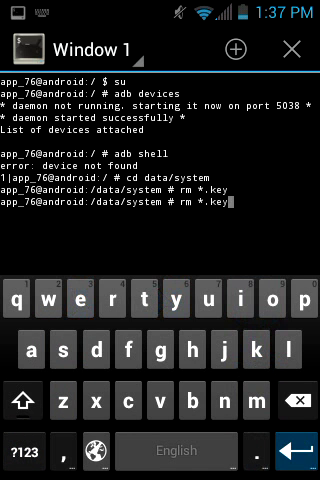
{"action": "key", "text": "Enter"}
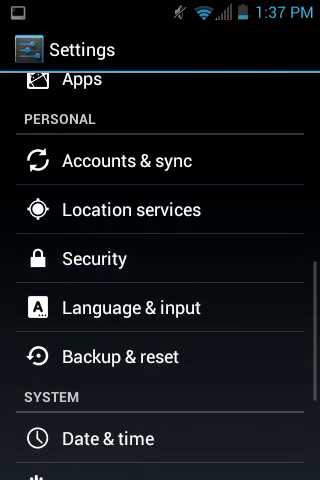
Check the Security screen lock settings, then return to the home screen
{"action": "left_click", "coordinate": [101, 258]}
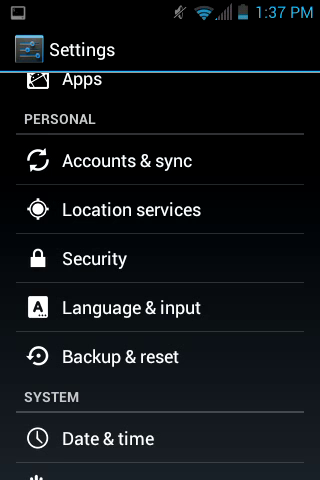
{"action": "key", "text": "HOME"}
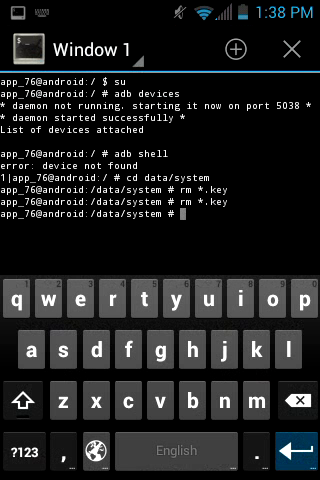
Type adb at the /data/system prompt to show its help listing
{"action": "type", "text": "adb"}
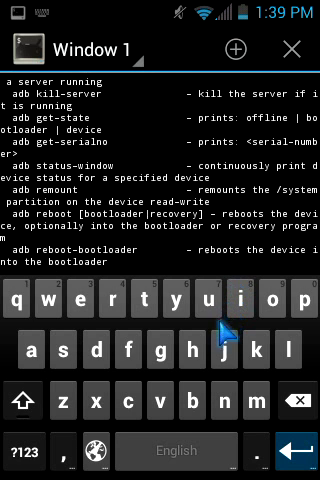
{"action": "scroll", "scroll_direction": "down", "scroll_amount": 3}
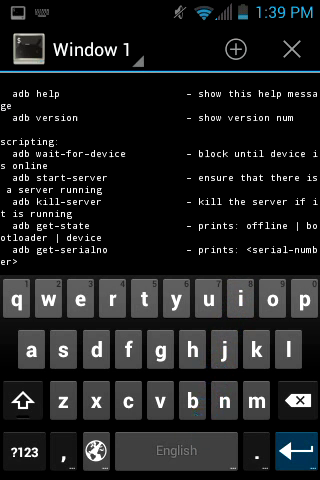
{"action": "scroll", "scroll_direction": "down", "scroll_amount": 3}
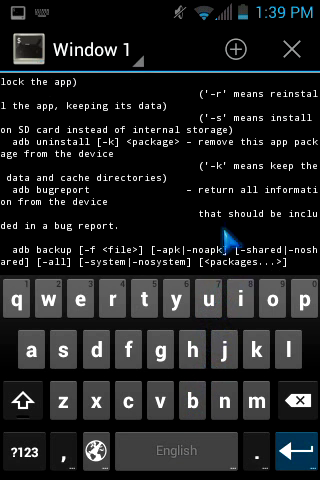
{"action": "scroll", "scroll_direction": "down", "scroll_amount": 3}
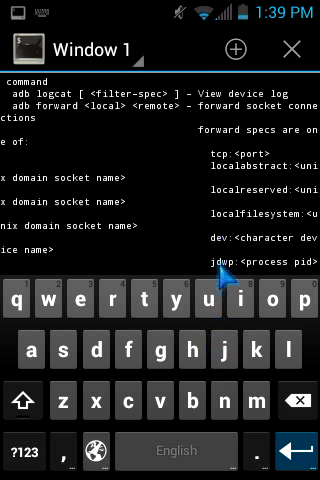
{"action": "scroll", "scroll_direction": "down", "scroll_amount": 3}
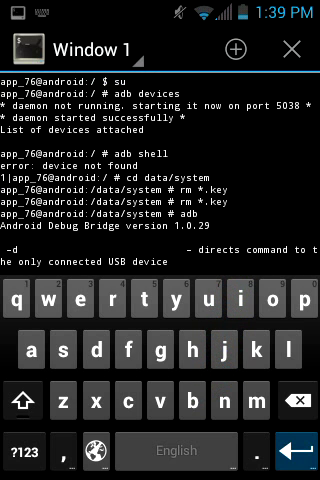
{"action": "scroll", "scroll_direction": "down", "scroll_amount": 3}
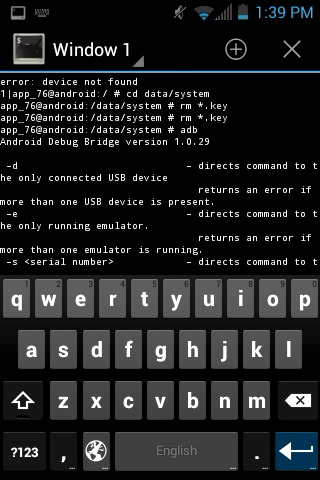